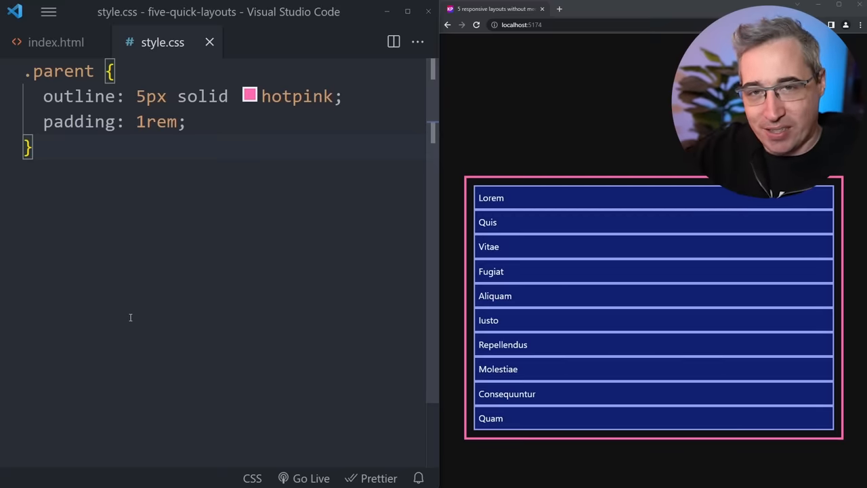
Write .cluster with display: flex, flex-wrap: wrap and gap: 1rem, checking wrapping in a narrowed preview
text(.cluster {)
text(display: flex;)
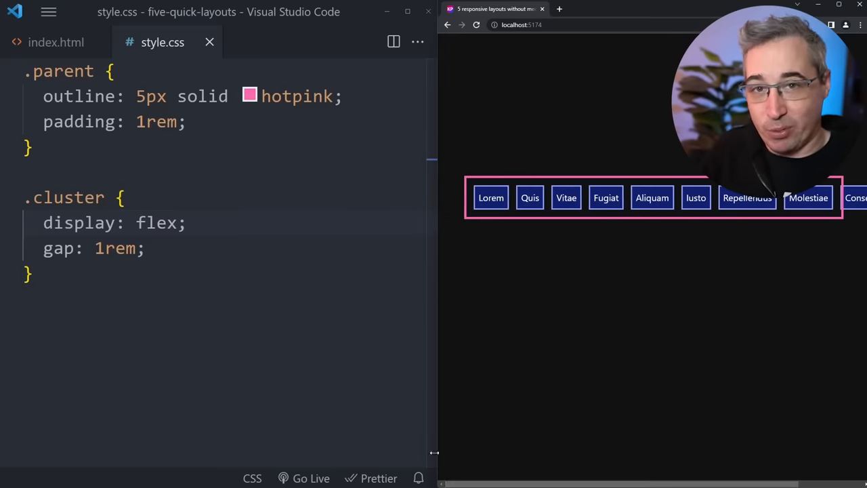
text(flex-wrap: wrap;)
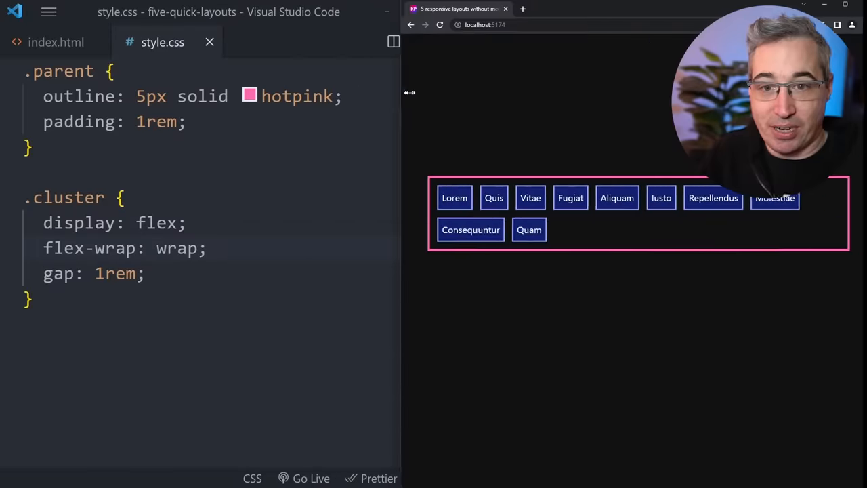
drag(409, 92, 644, 101)
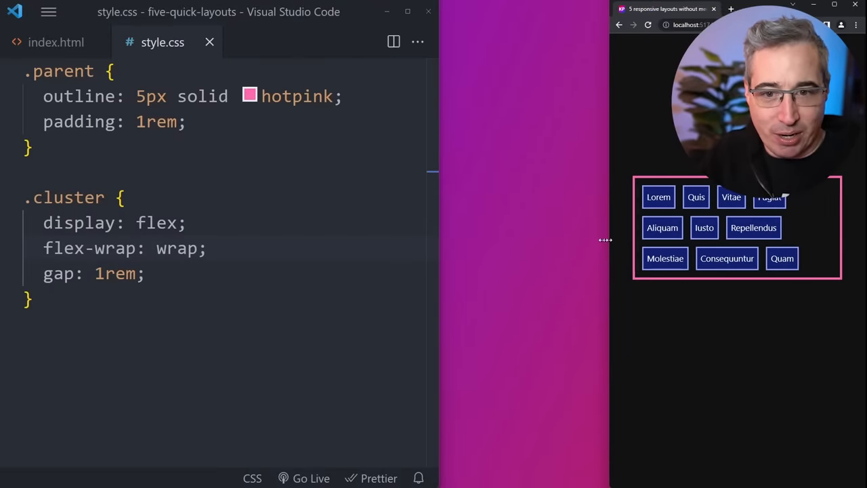
drag(604, 240, 502, 242)
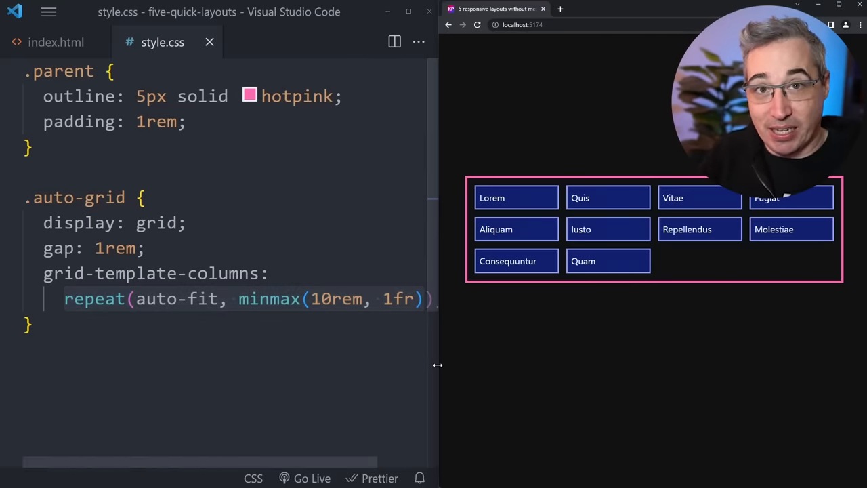
Narrow the preview to check the auto-fit grid with 25rem minimum columns
drag(438, 366, 264, 357)
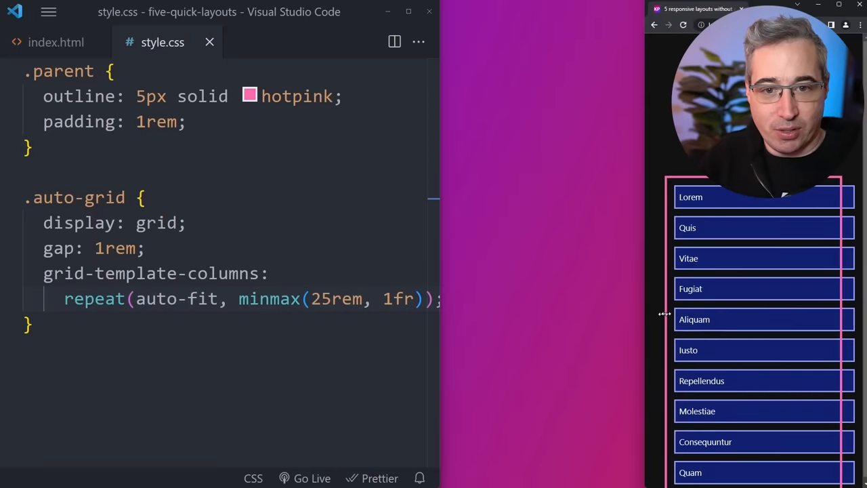
mouse_move(852, 236)
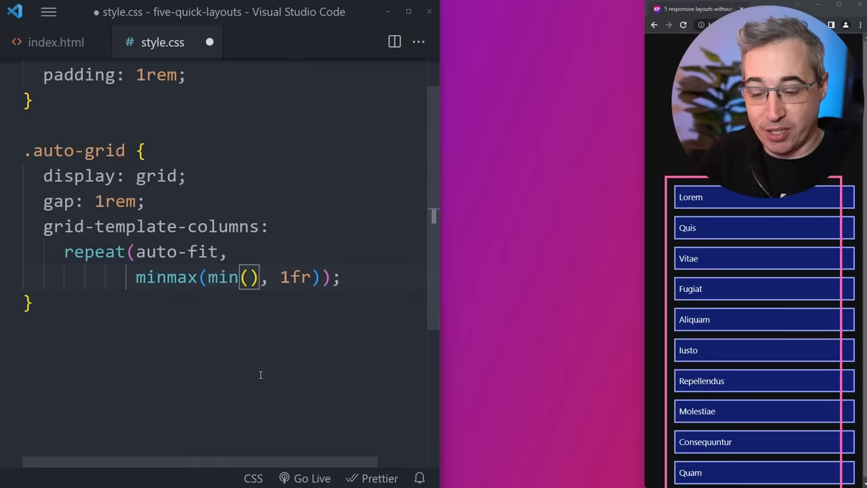
Set the column minimum to min(22rem, 100%) so columns never overflow
text(22rem,)
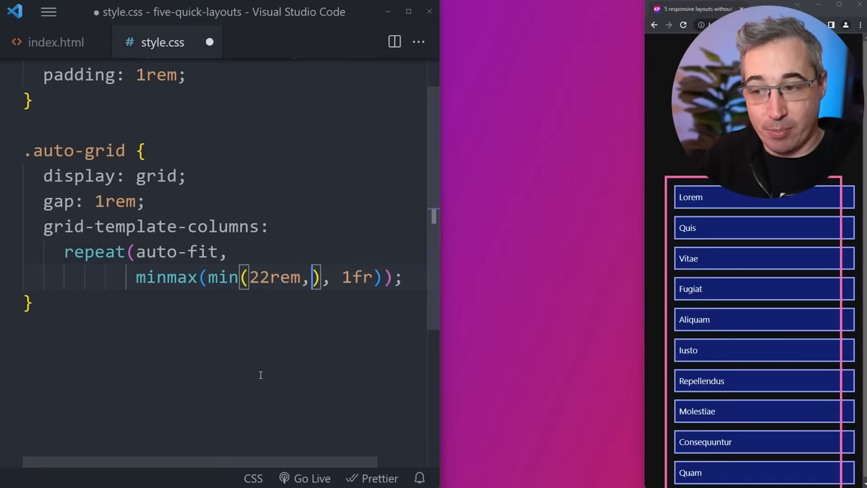
text(100%)
text(--min-column-size: 22rem;)
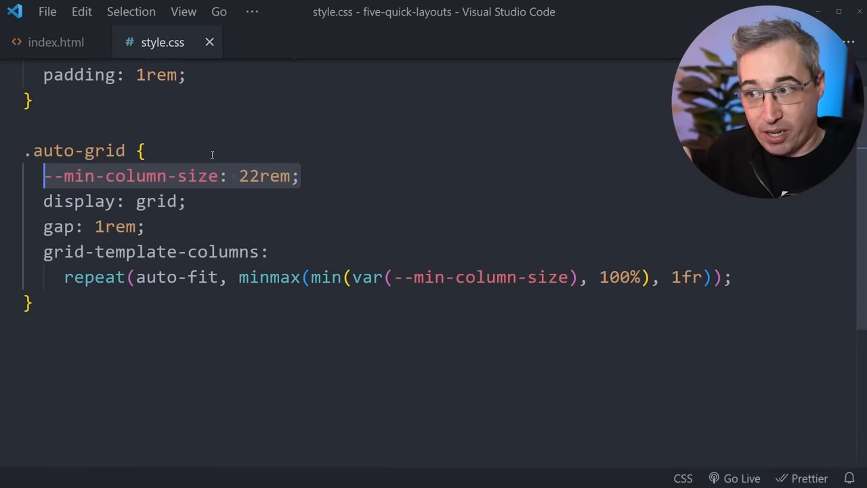
mouse_move(282, 168)
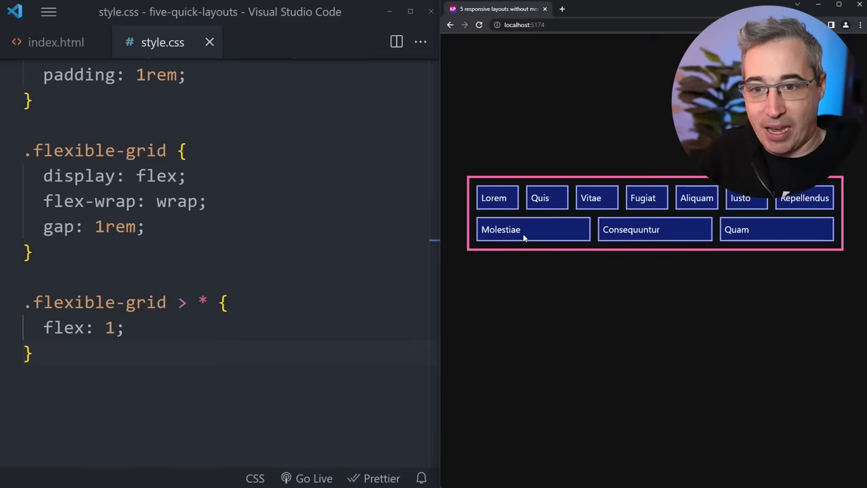
mouse_move(439, 333)
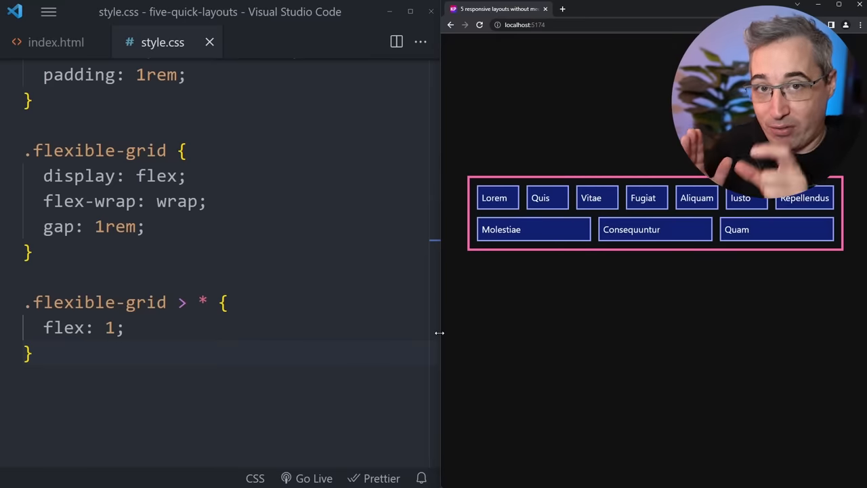
Resize the preview to test the wrapping .flexible-grid whose children grow to fill rows
drag(439, 333, 463, 337)
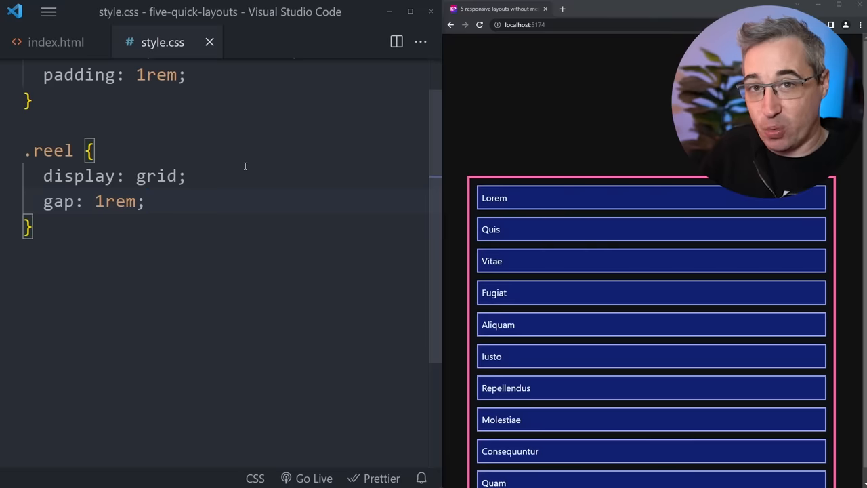
Add grid-auto-flow: column, grid-auto-columns: 50% and overflow-x: scroll to .reel
key(Enter)
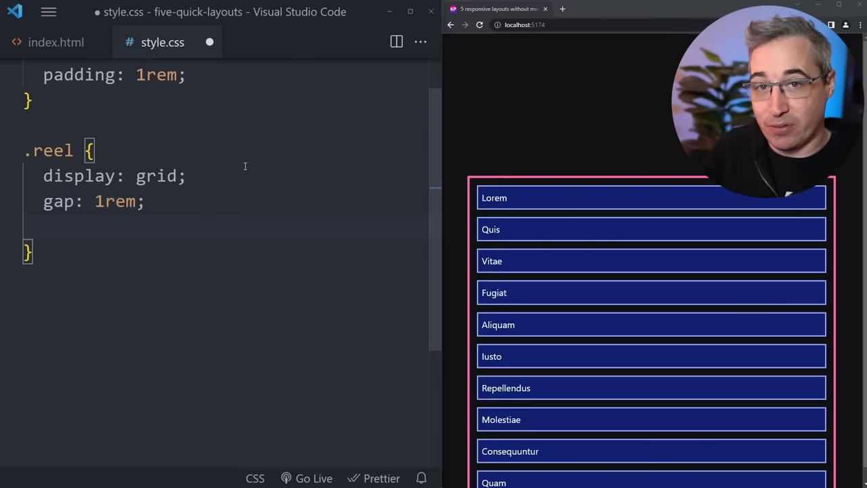
text(grid-auto-flow: column;)
text(grid-auto-columns: 100%;)
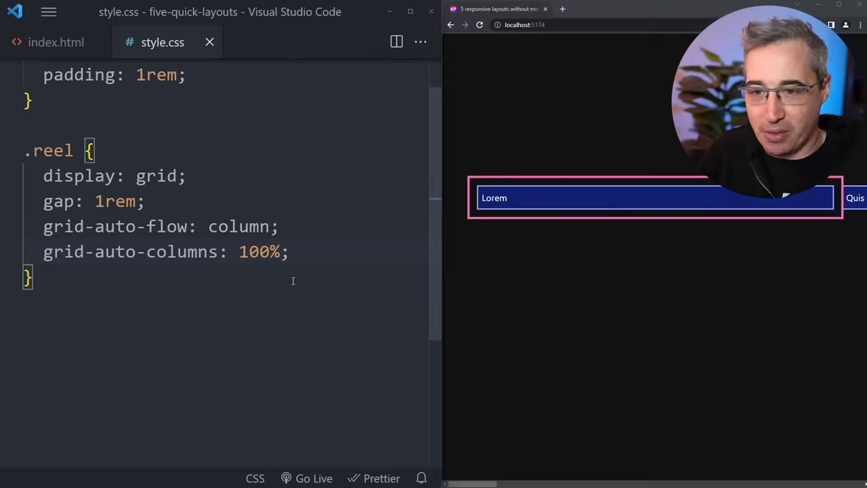
text(0)
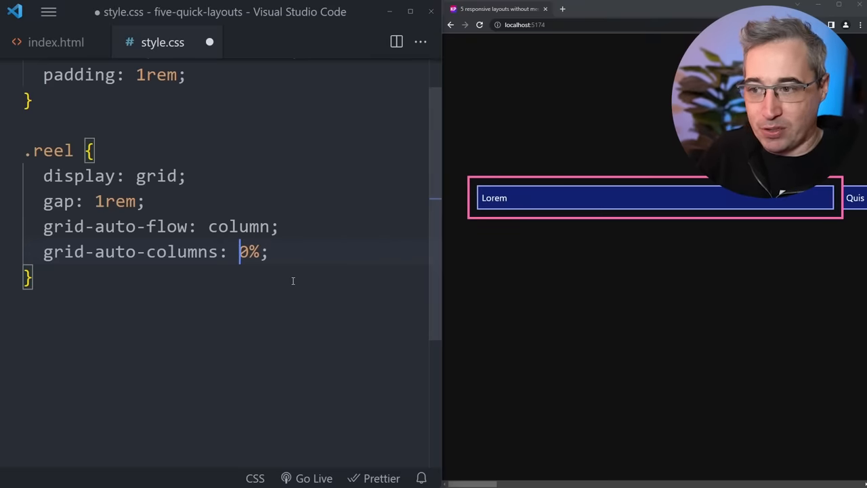
text(5overflow-x: scroll;)
text(scroll-snap-align: start;)
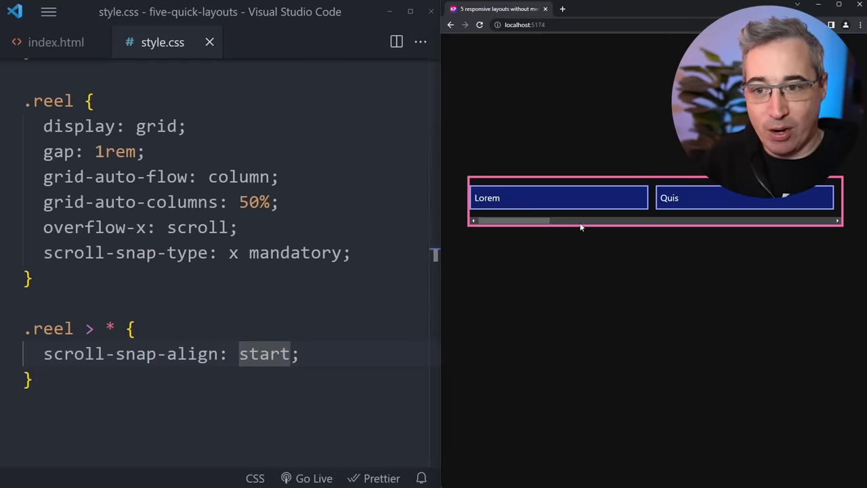
Scroll the reel to test the start snapping, then add scroll-padding: 1rem to .reel
scroll(right, 3)
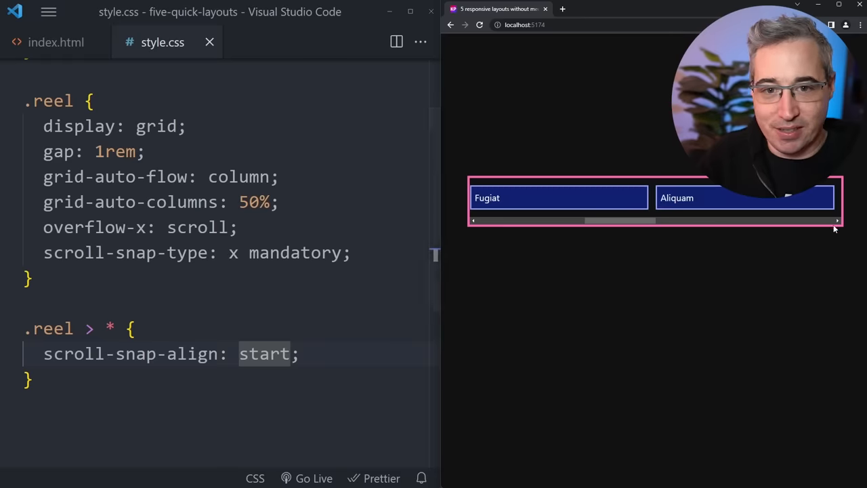
scroll(right, 3)
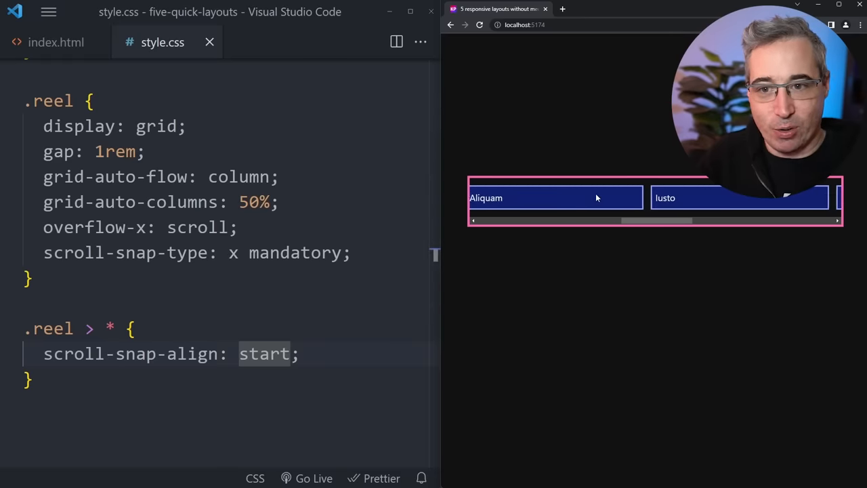
scroll(right, 3)
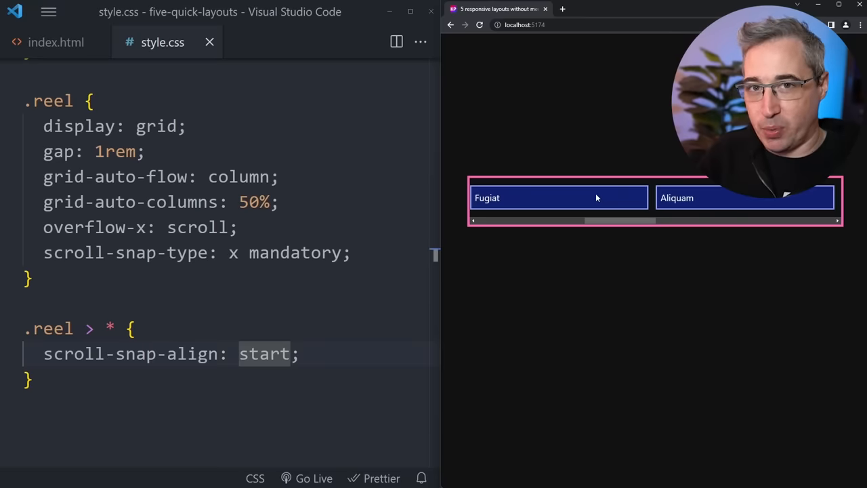
key(Enter)
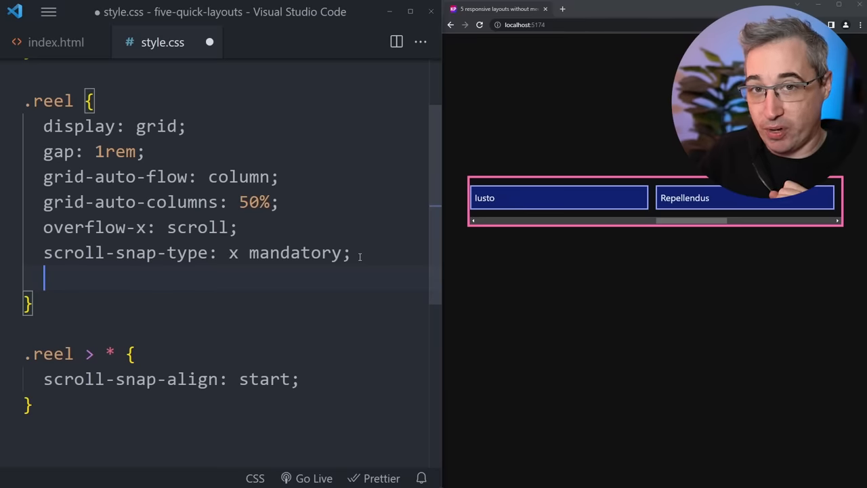
text(scroll-padding: 1rem;)
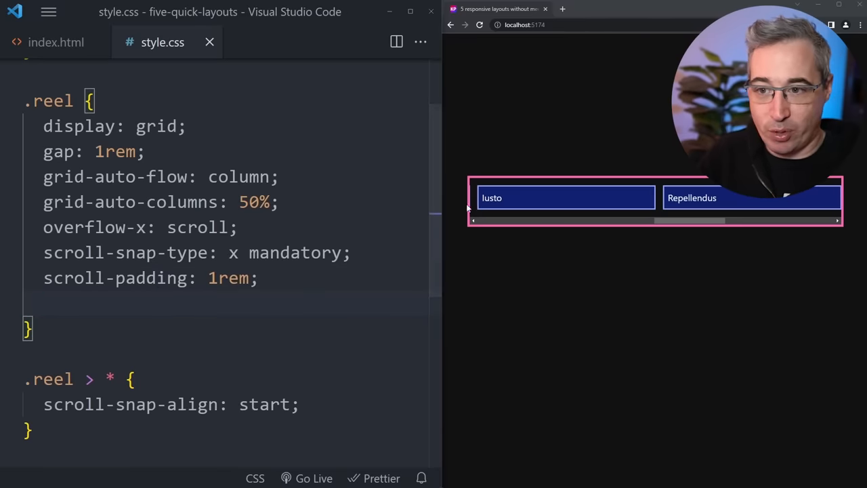
mouse_move(472, 225)
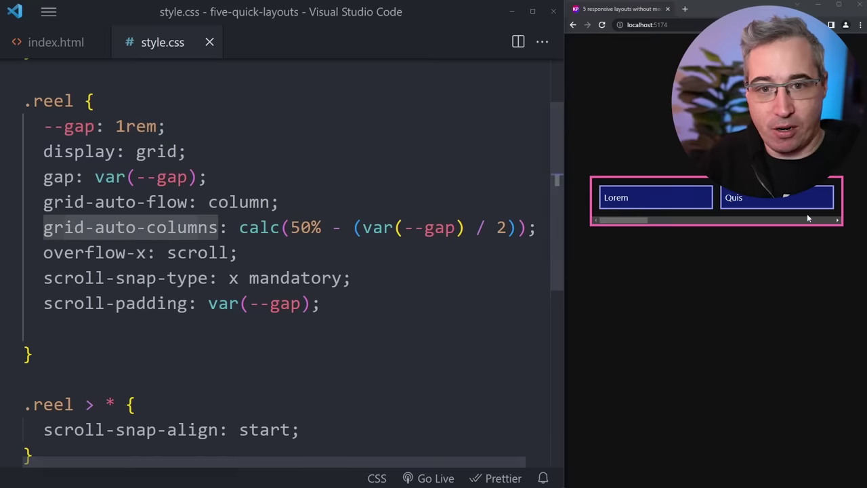
mouse_move(784, 206)
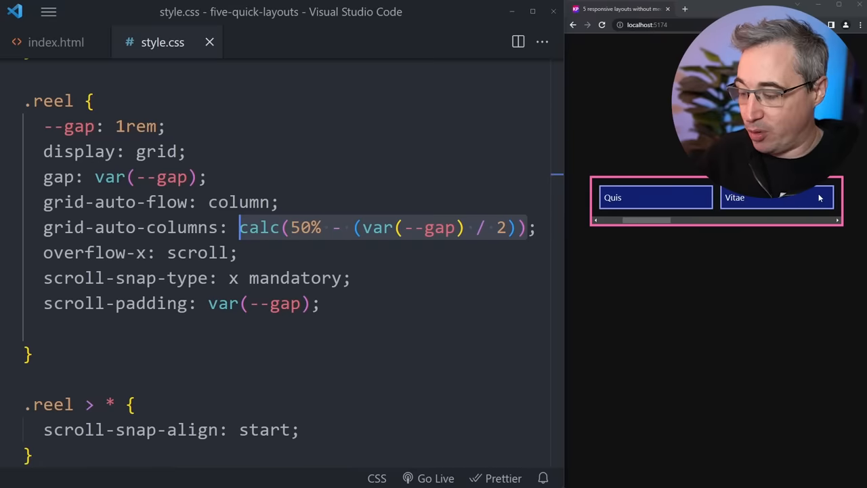
Try a 30% value in the .reel column-width calculation based on var(--gap)
text(30%)
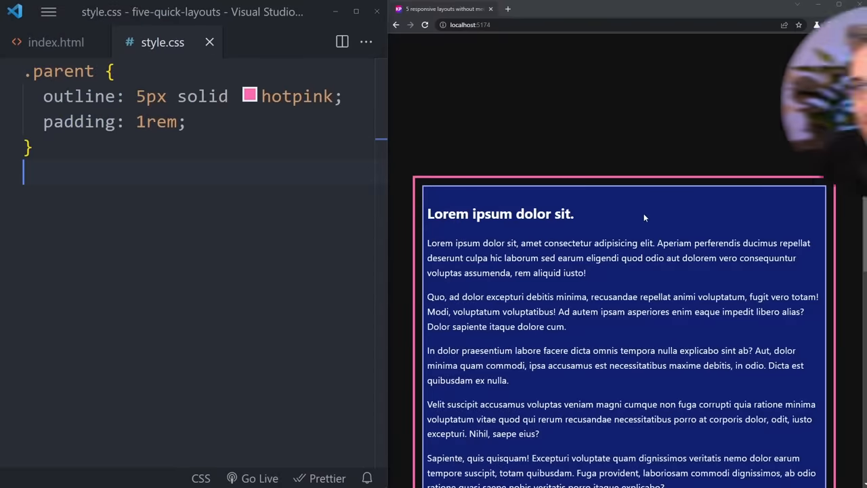
click(54, 42)
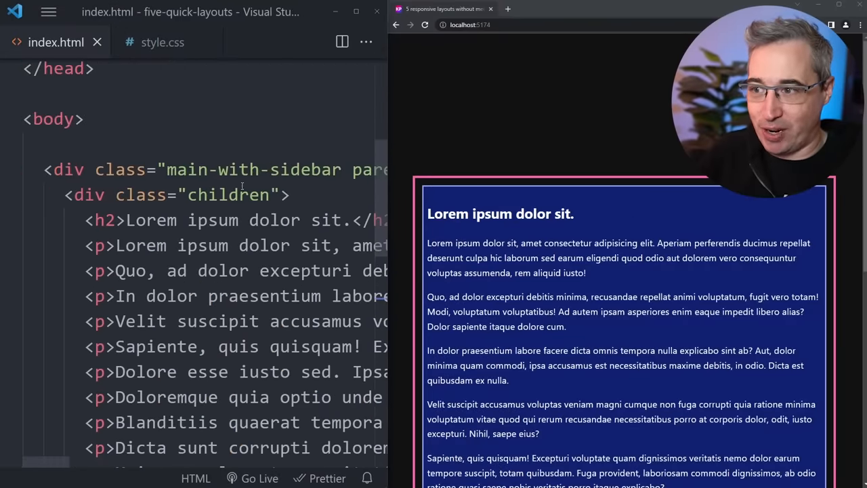
double_click(250, 169)
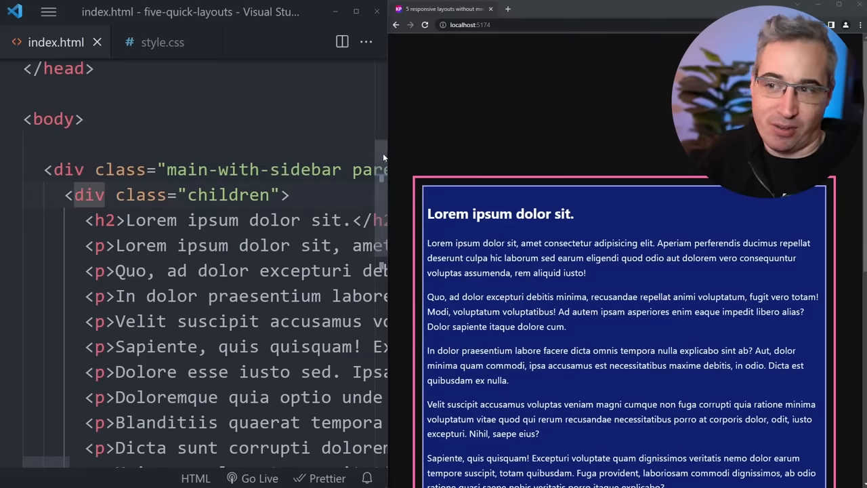
scroll(down, 3)
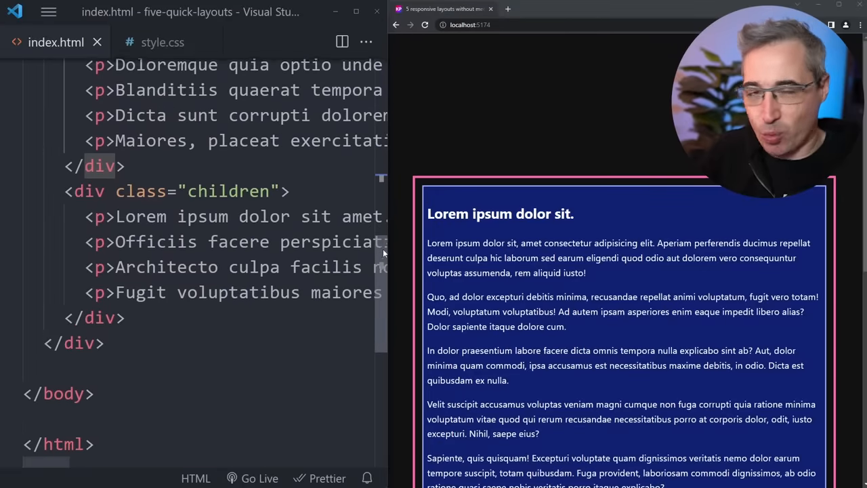
scroll(down, 3)
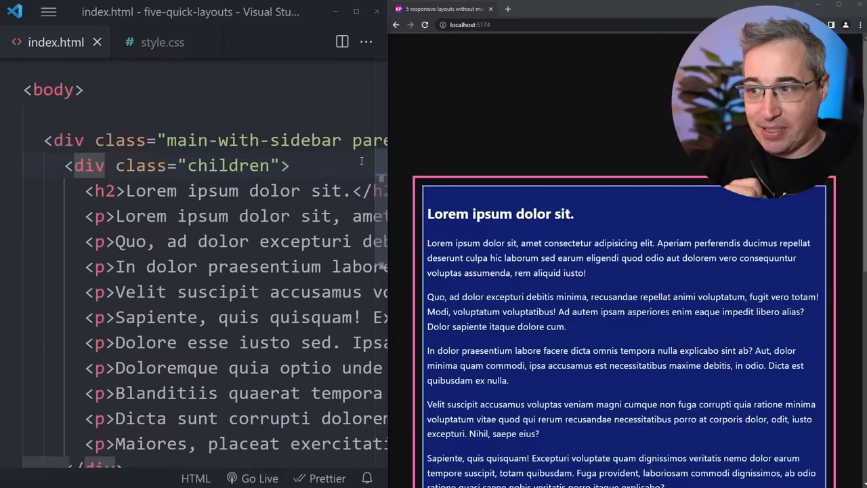
scroll(down, 3)
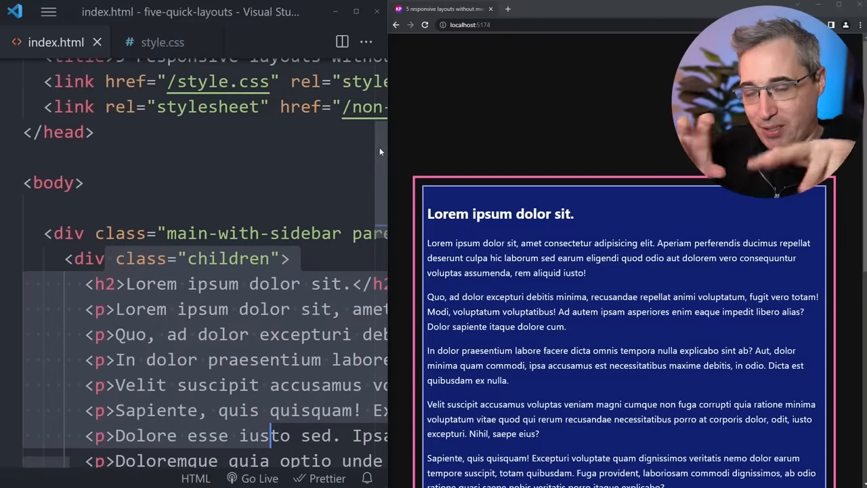
click(161, 41)
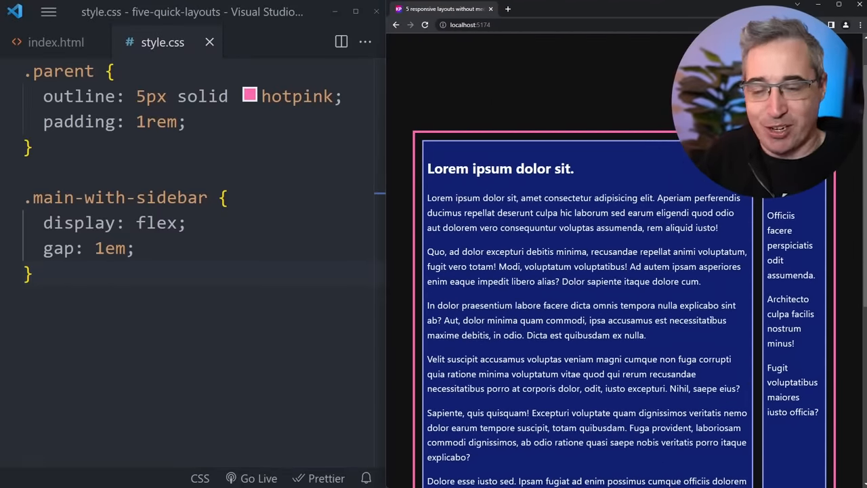
Add align-items: start and flex-wrap: wrap to the .main-with-sidebar rule
scroll(down, 3)
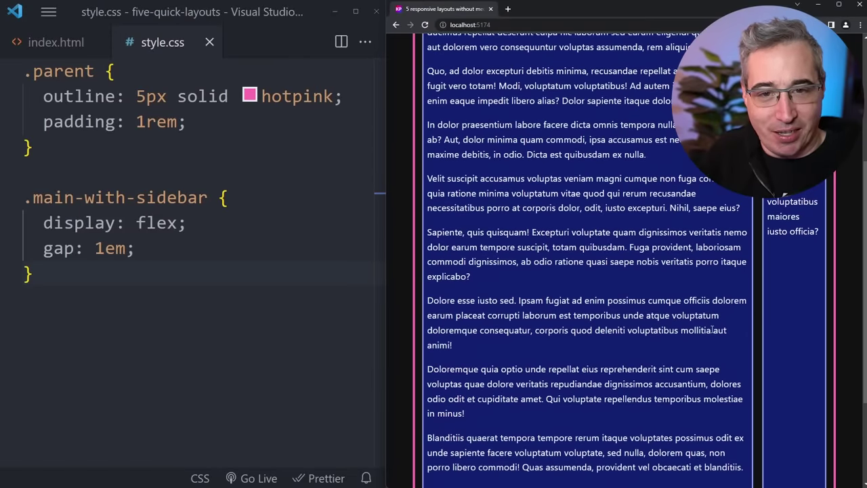
scroll(down, 3)
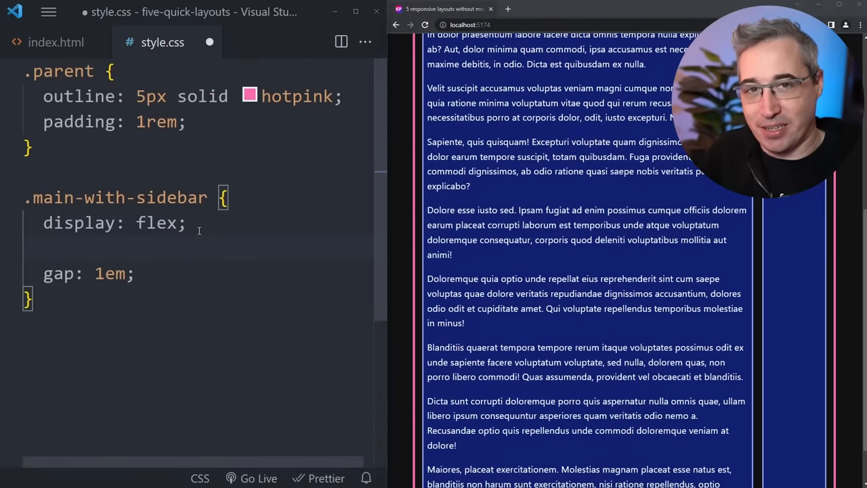
text(align-items: start;)
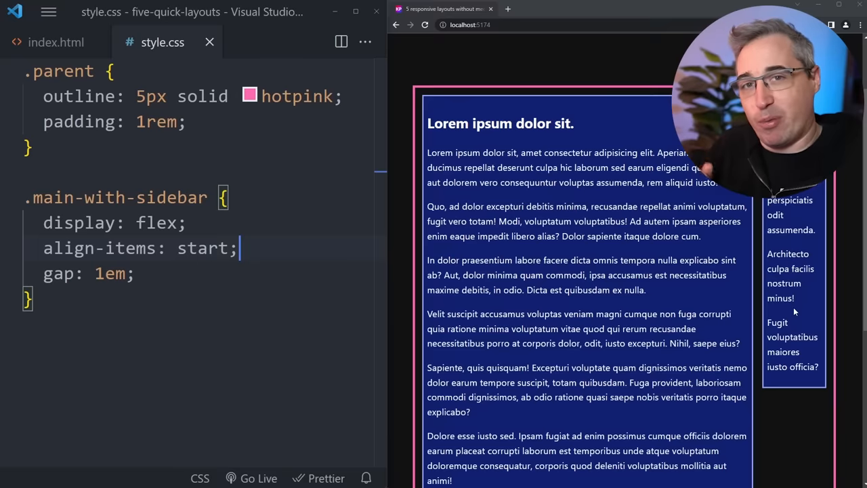
key(Enter)
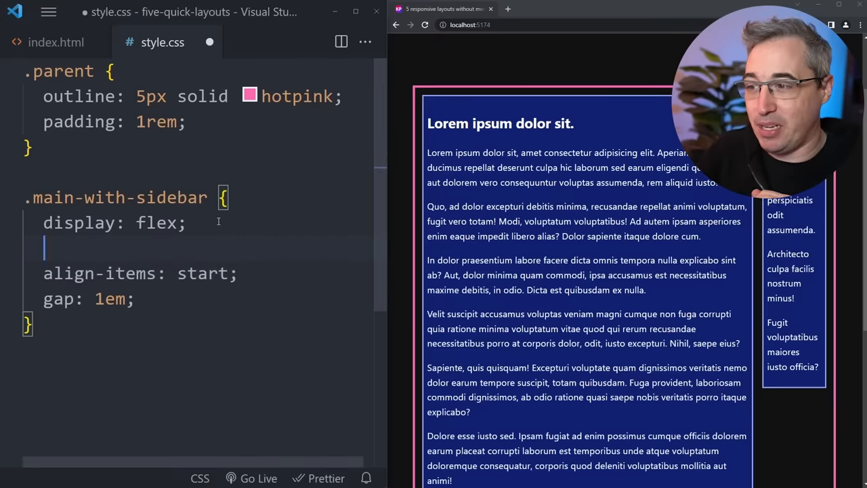
text(flex-wrap: wrap;)
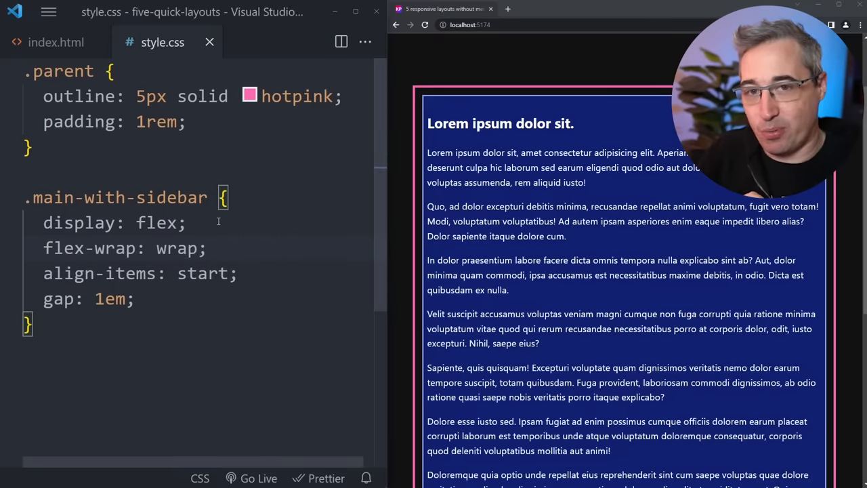
scroll(down, 3)
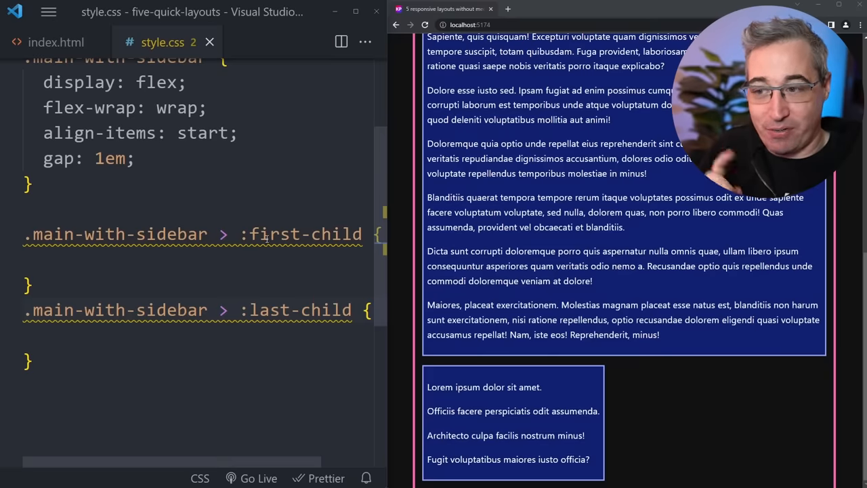
mouse_move(62, 48)
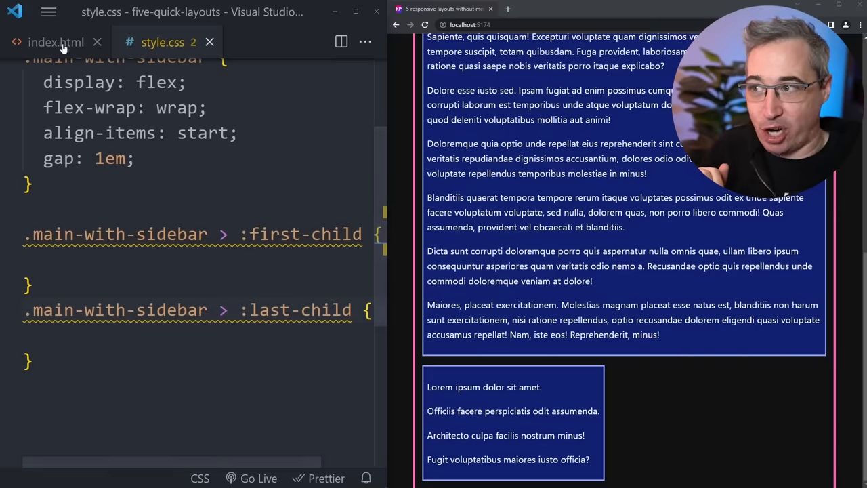
Check the page markup for the main-with-sidebar children, then return to style.css
click(55, 41)
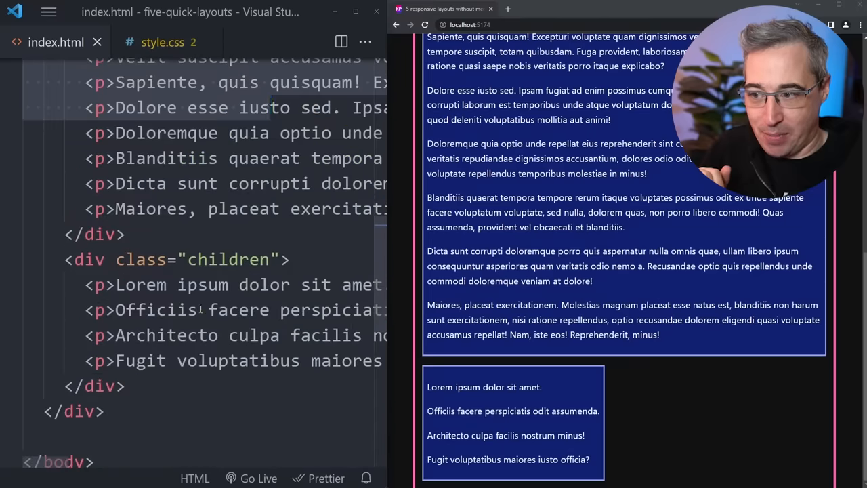
click(163, 40)
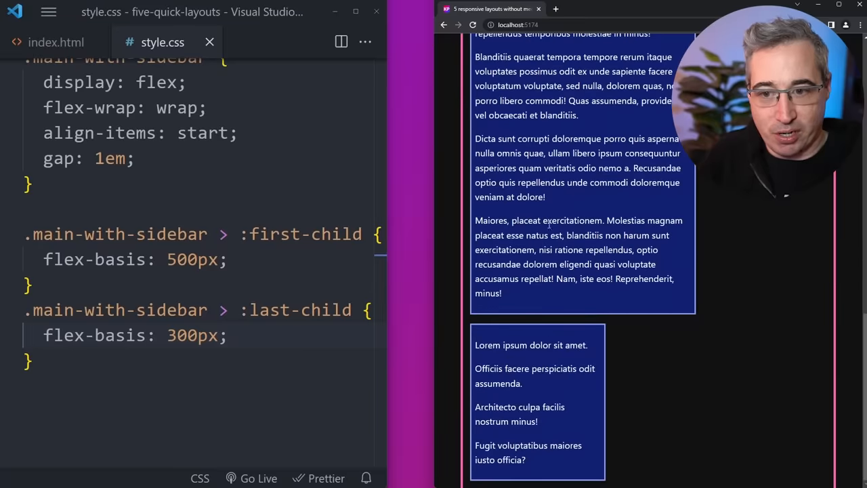
mouse_move(431, 350)
text(2)
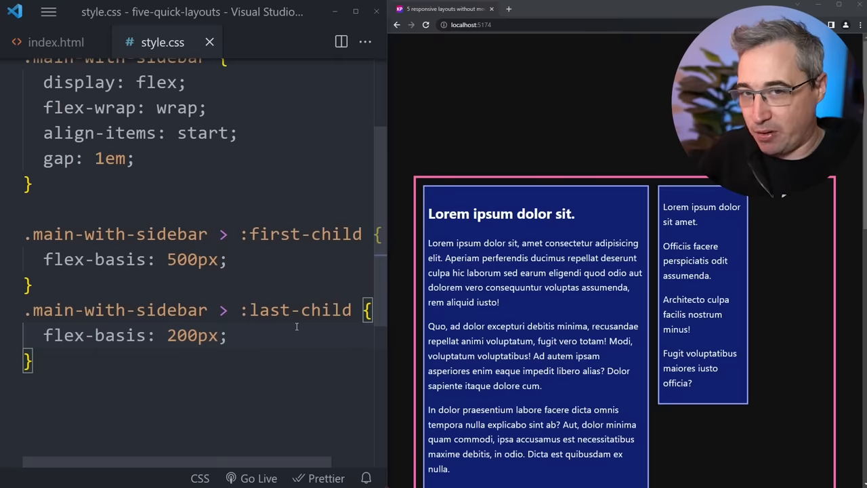
Give :first-child flex-grow: 1, briefly trying 0, so the main card fills leftover width
text(flex-grow: 1;)
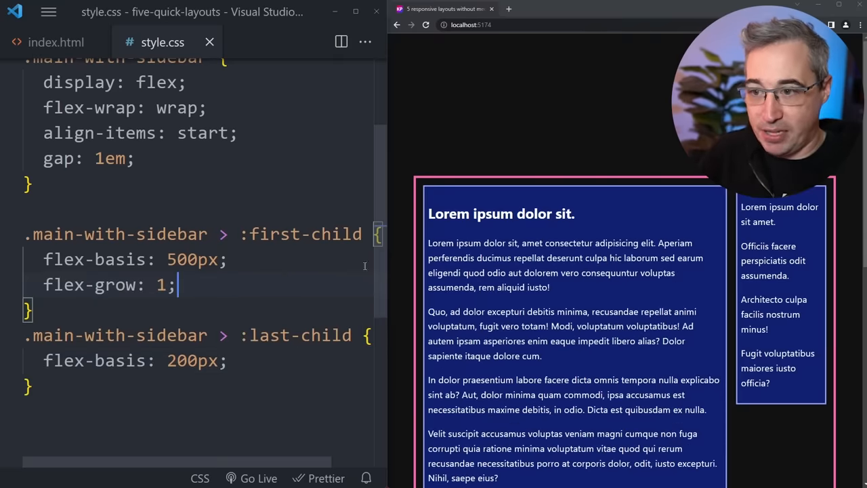
mouse_move(662, 295)
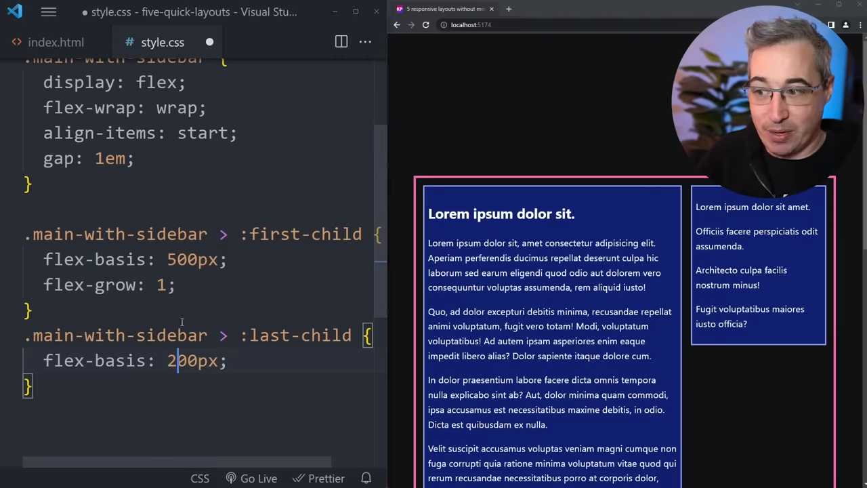
text(0)
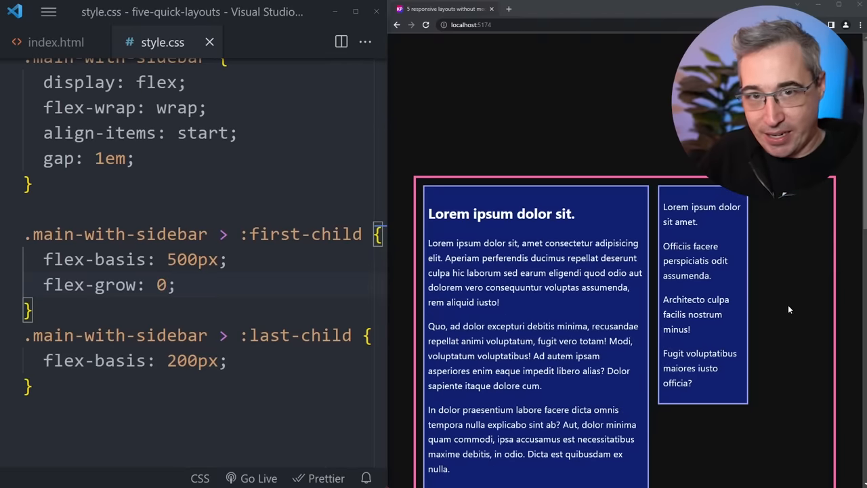
text(1)
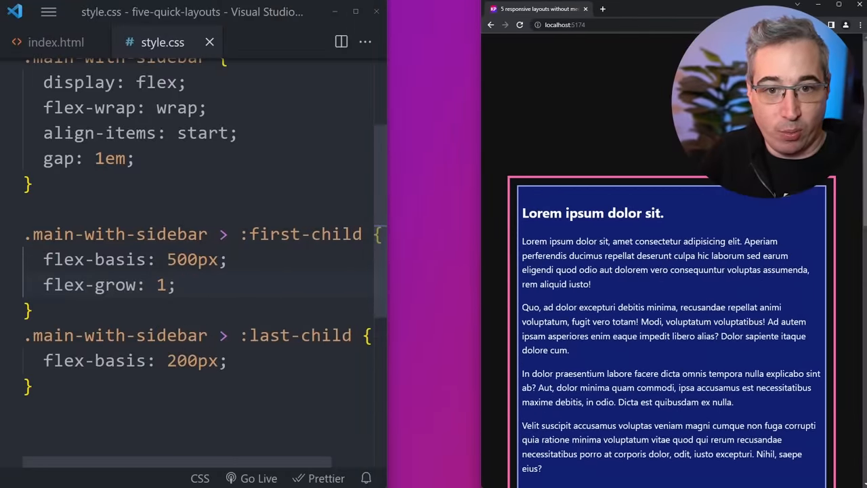
scroll(down, 3)
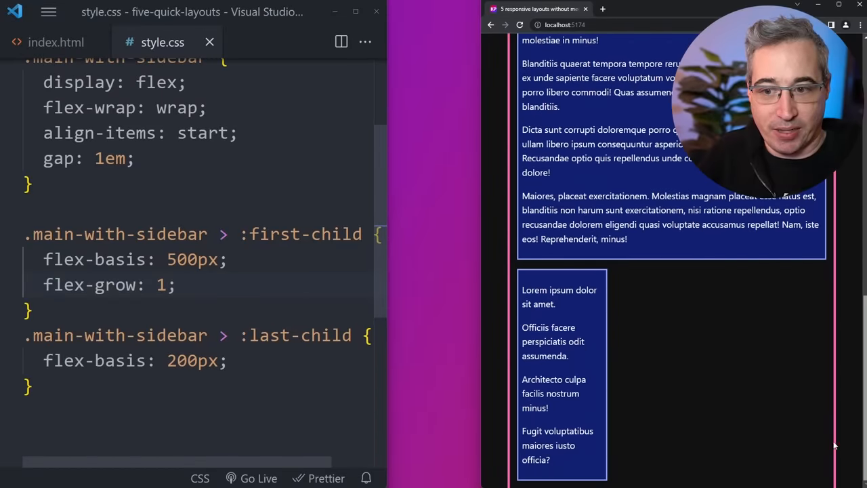
mouse_move(586, 390)
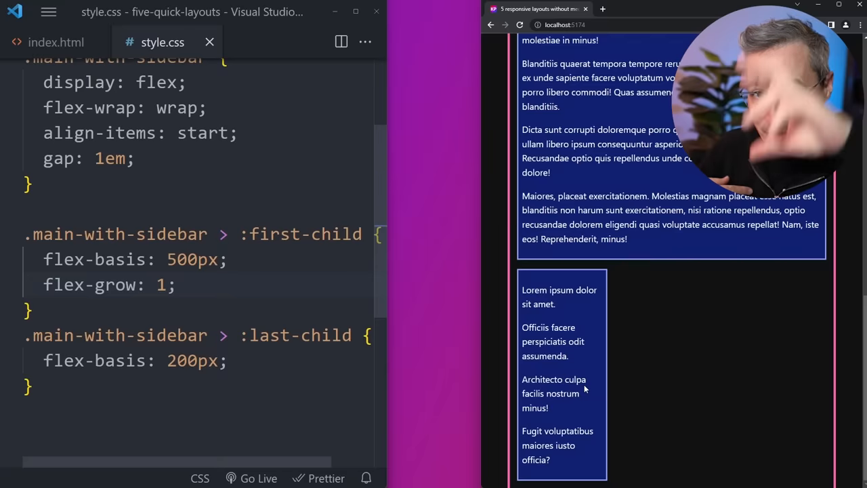
click(228, 361)
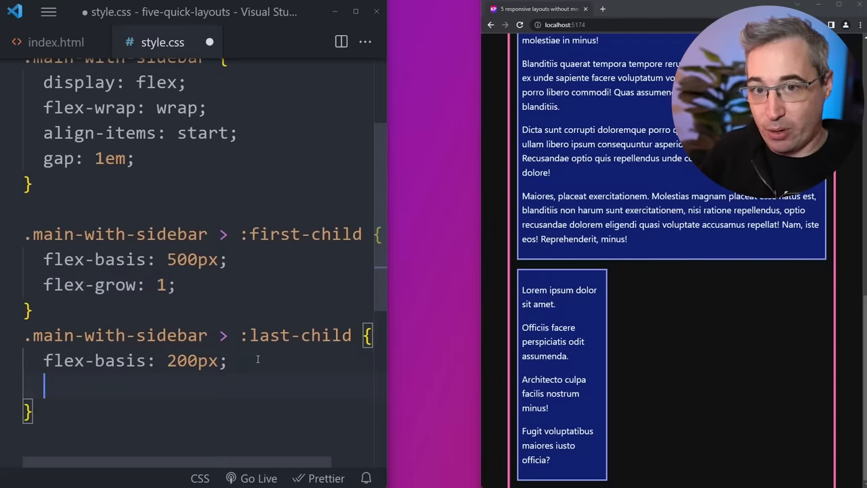
Add flex-grow: 1 to the sidebar's :last-child rule alongside its 300px flex basis
text(flex-grow: 1;)
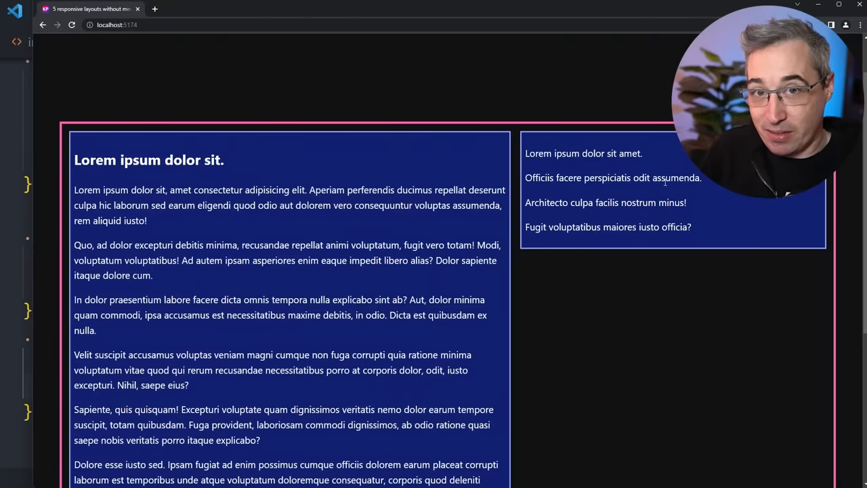
mouse_move(41, 284)
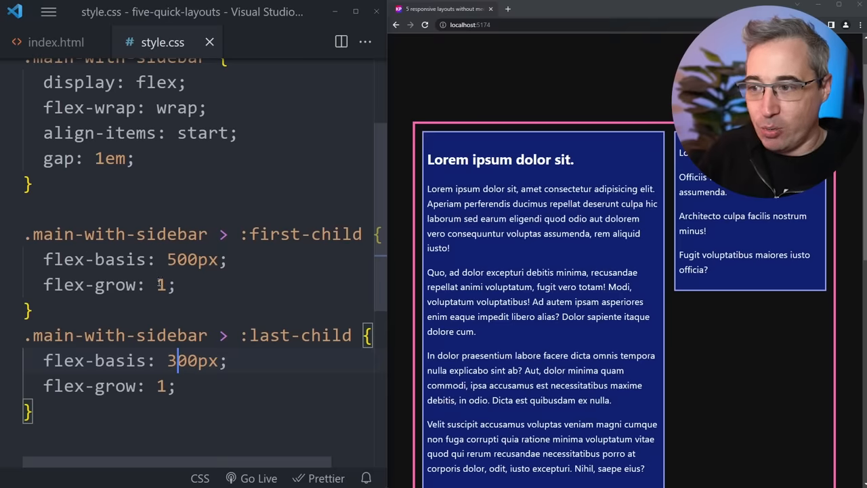
Raise the :first-child flex-grow from 1 to 9999 and check the sidebar wrapping in the preview
text(9)
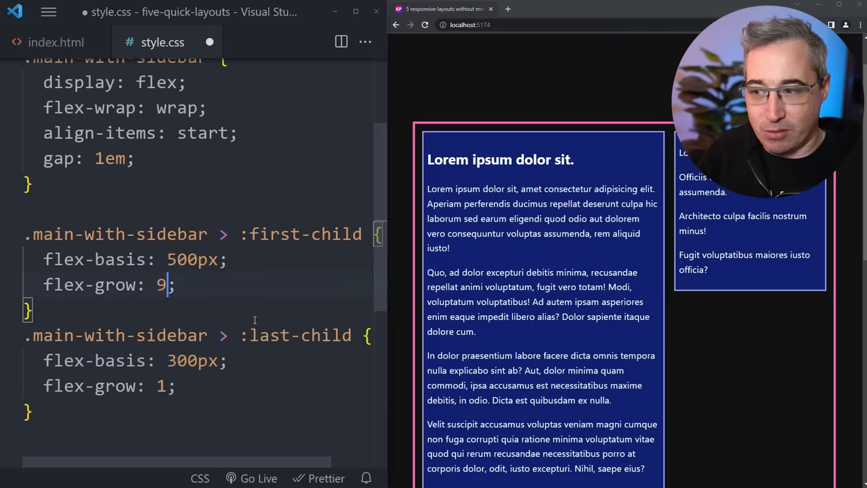
text(999)
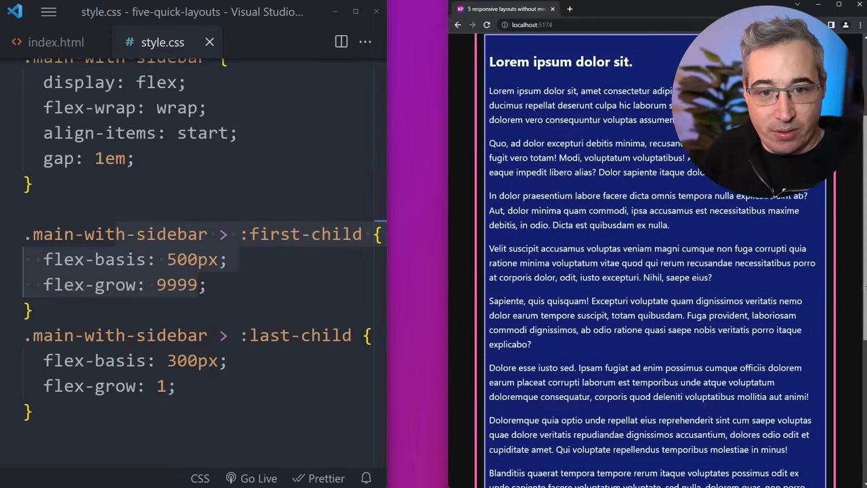
scroll(down, 3)
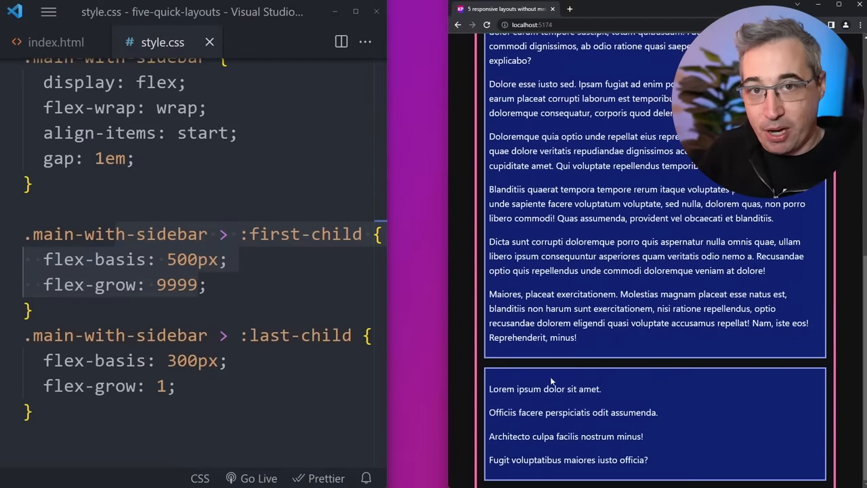
mouse_move(580, 338)
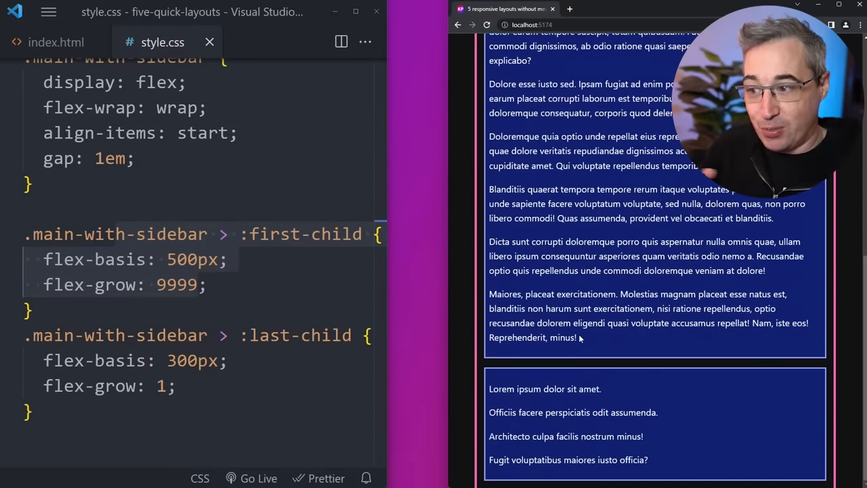